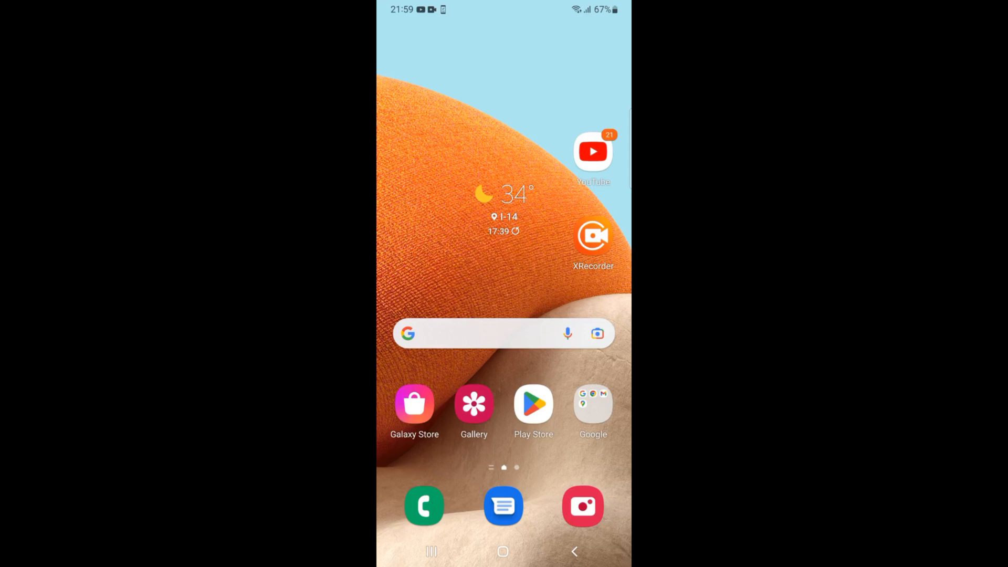
Launch Chrome from the Google apps folder and search for 'microsoft login'
left_click(592, 403)
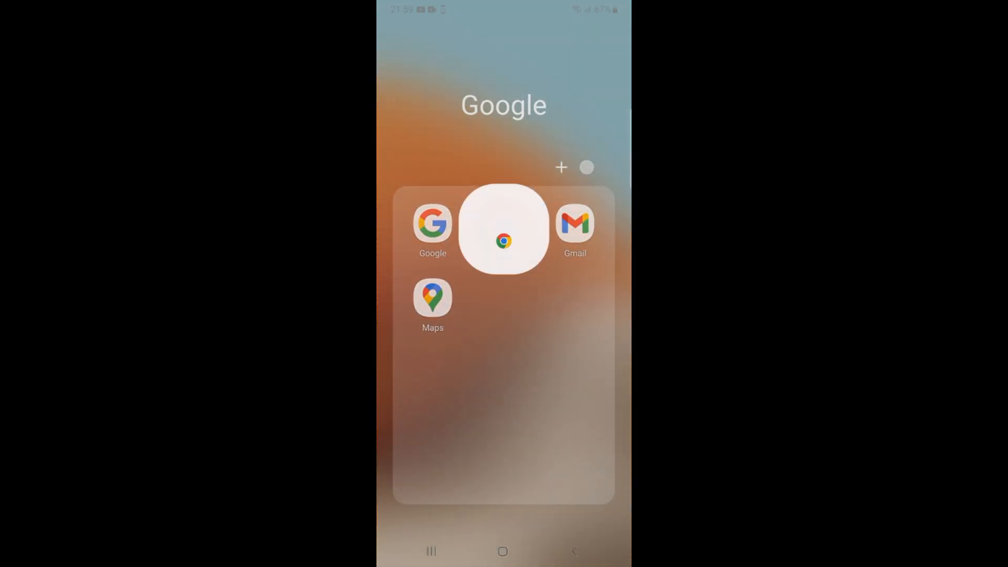
left_click(503, 231)
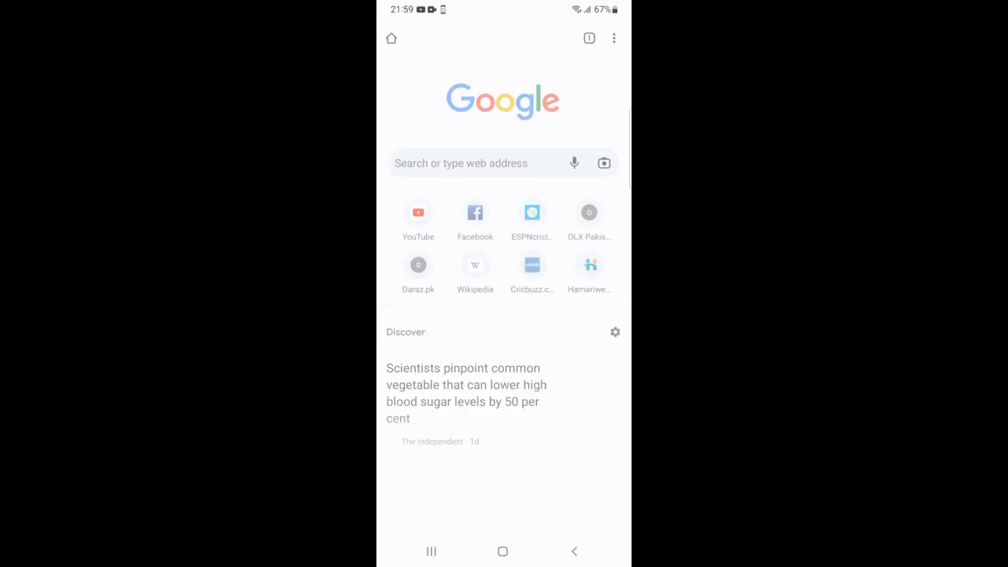
left_click(503, 162)
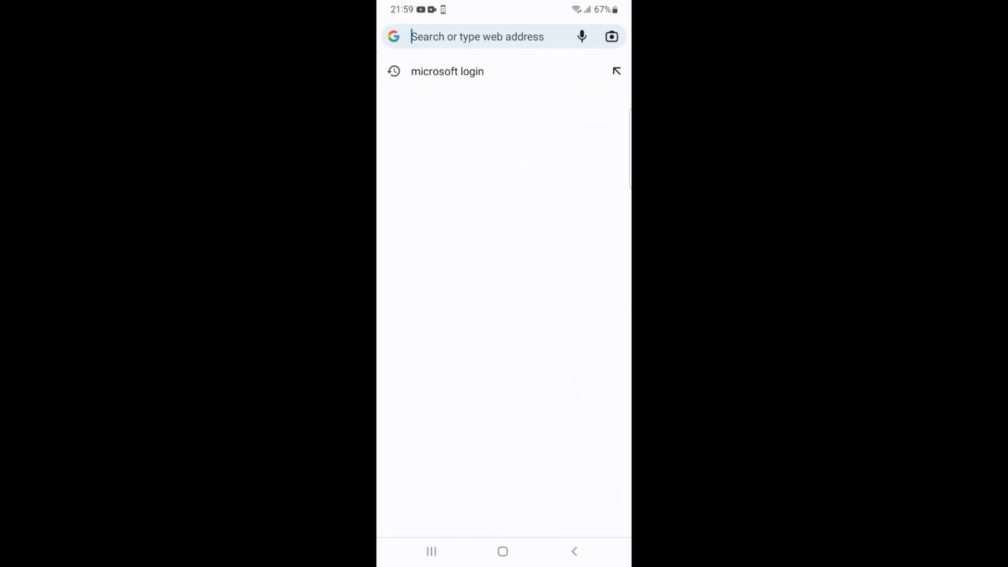
left_click(476, 36)
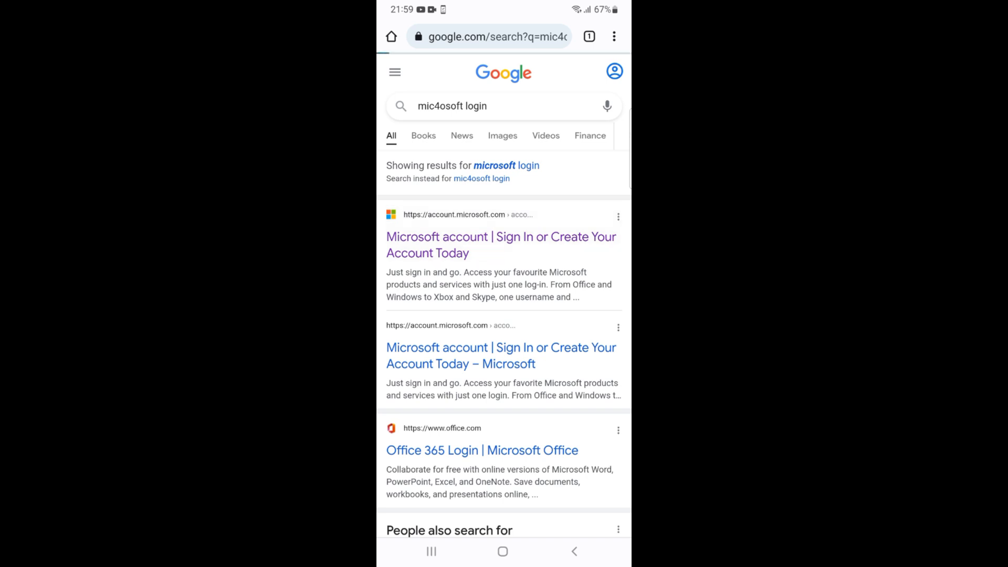
Go to account.microsoft.com from the results and sign in to reach the dashboard
left_click(501, 244)
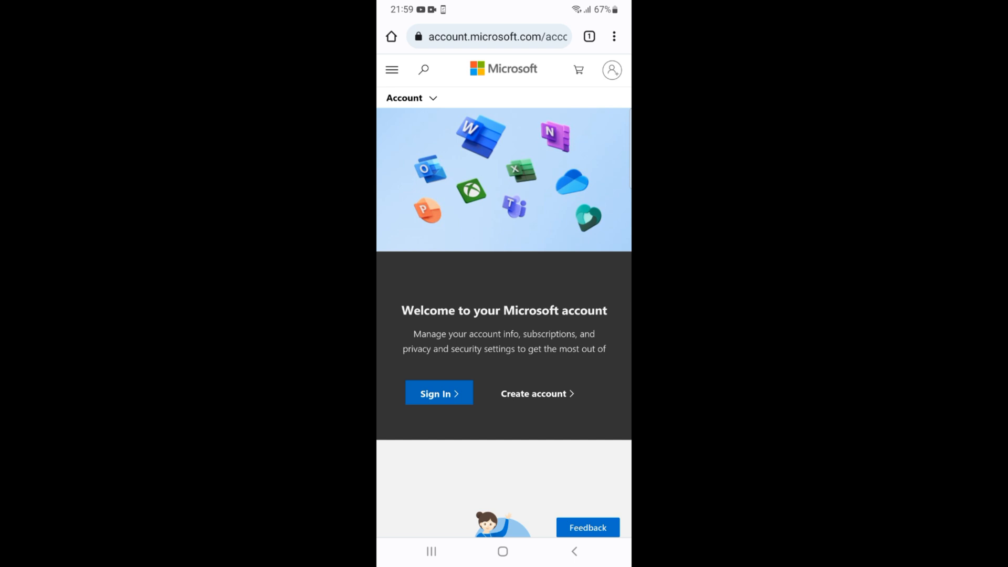
left_click(439, 392)
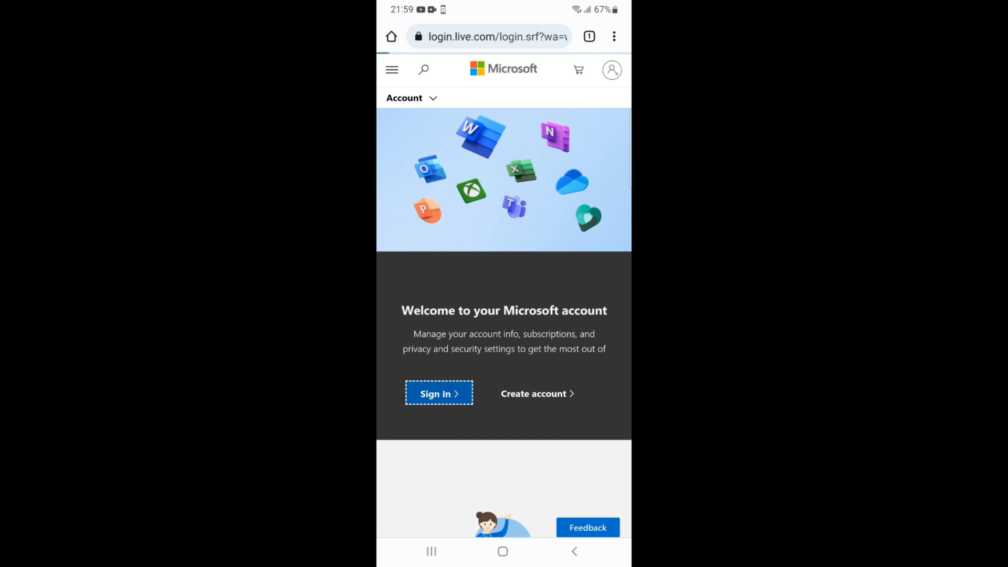
left_click(439, 392)
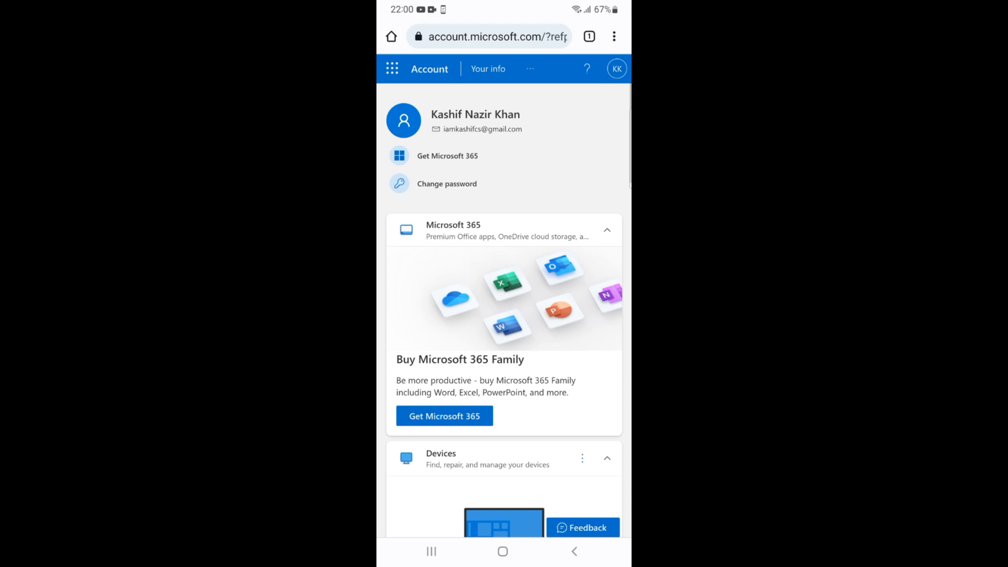
Go to Your info and scroll down to the Account info section with Close account
left_click(616, 69)
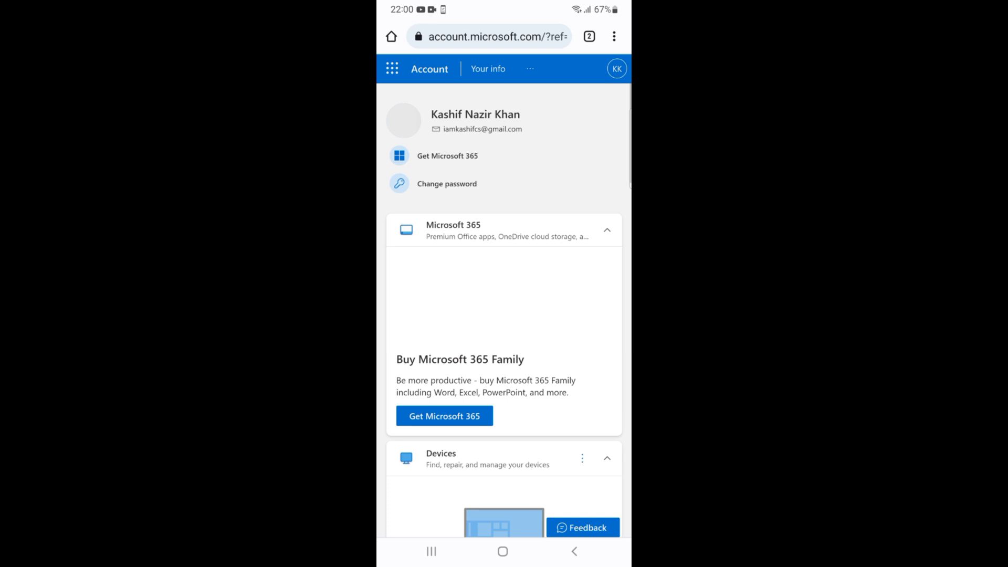
scroll("down", 3)
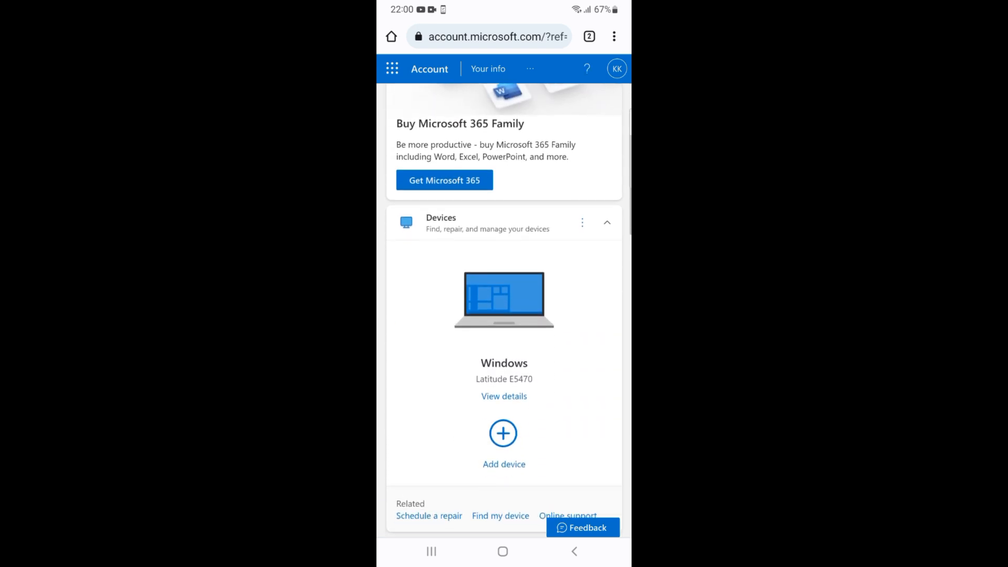
scroll("down", 3)
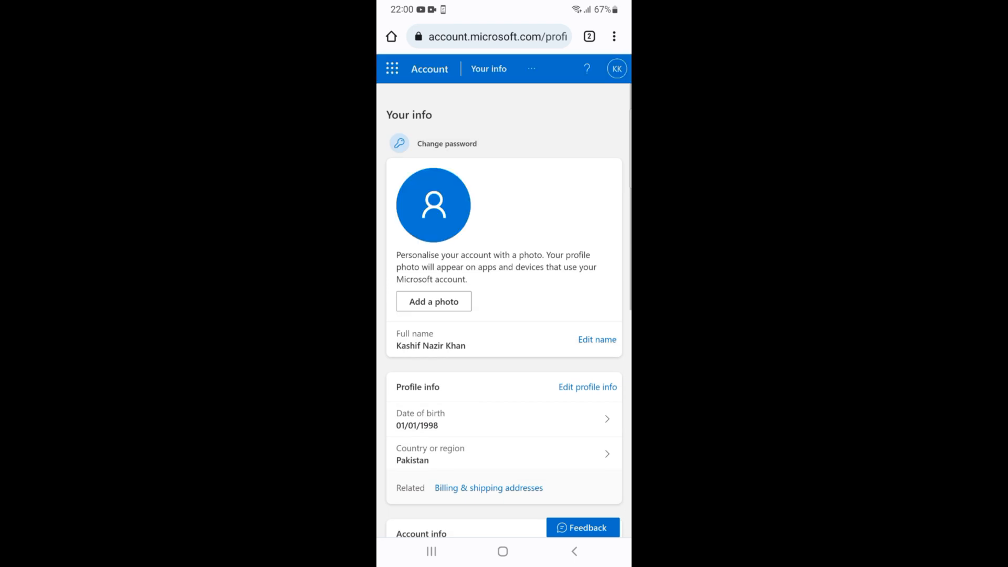
scroll("down", 3)
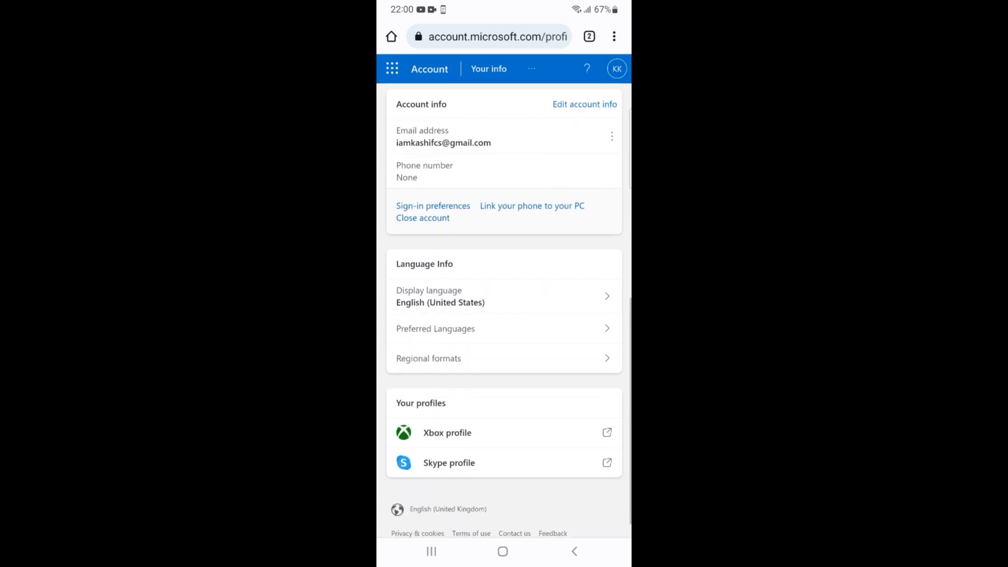
scroll("down", 3)
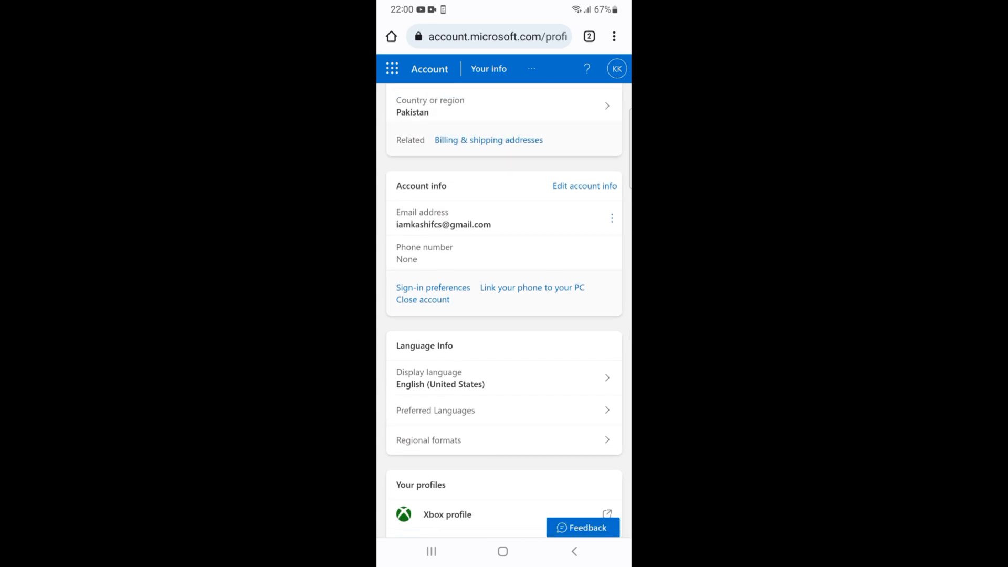
Choose Close account and scroll the support article to the 'To close your account' steps
left_click(422, 299)
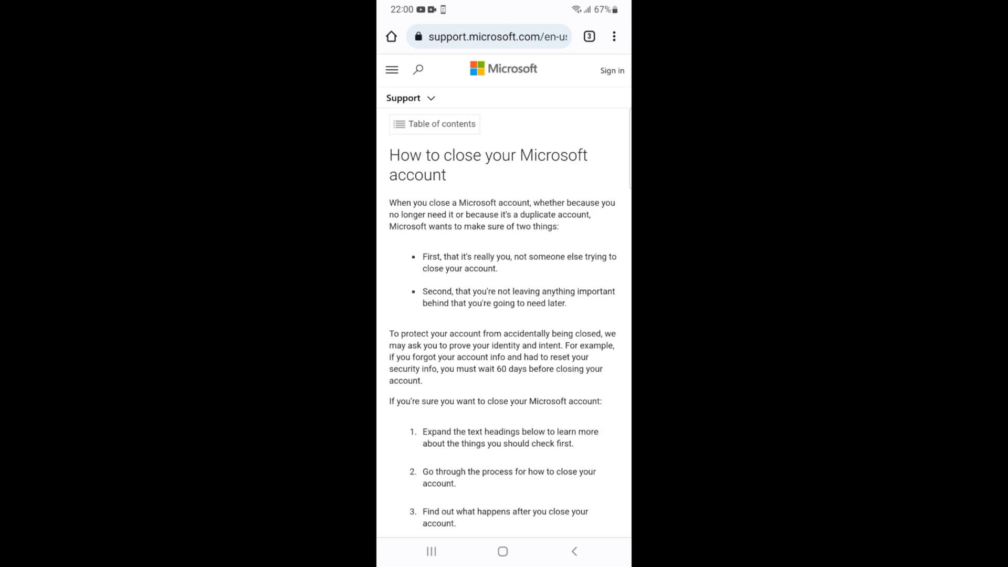
scroll("down", 3)
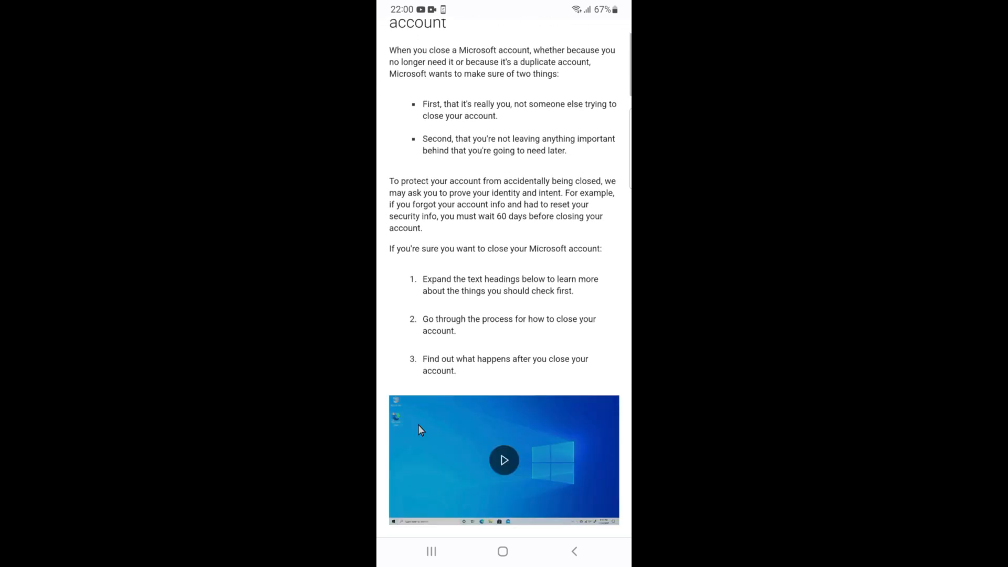
scroll("down", 3)
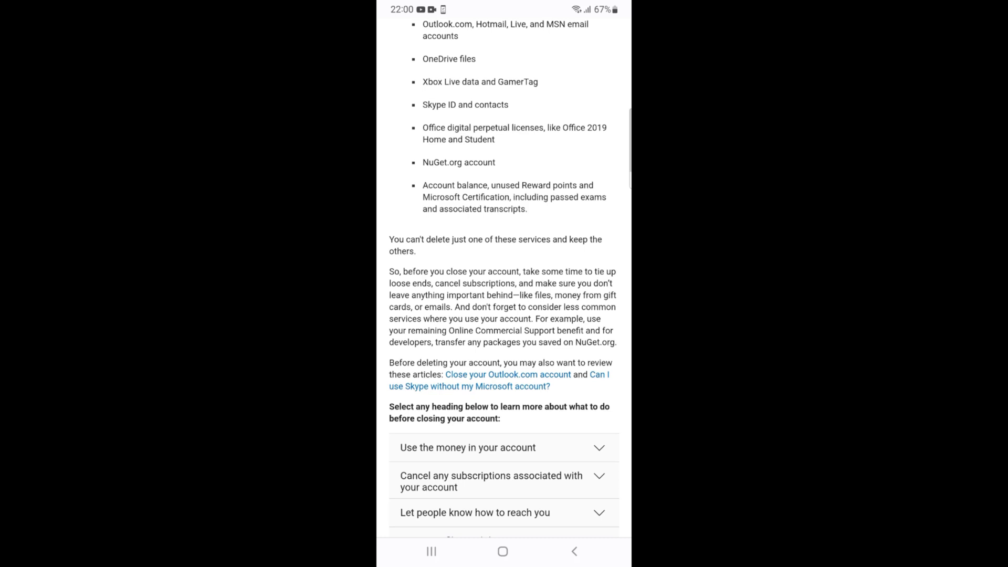
scroll("down", 3)
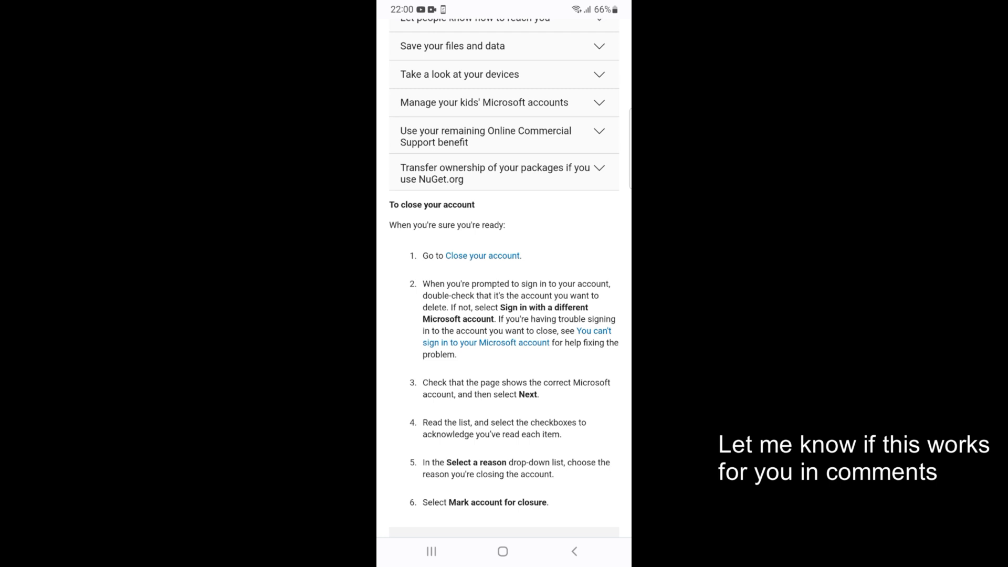
Follow the Close your account link and verify identity with the emailed security code
left_click(482, 255)
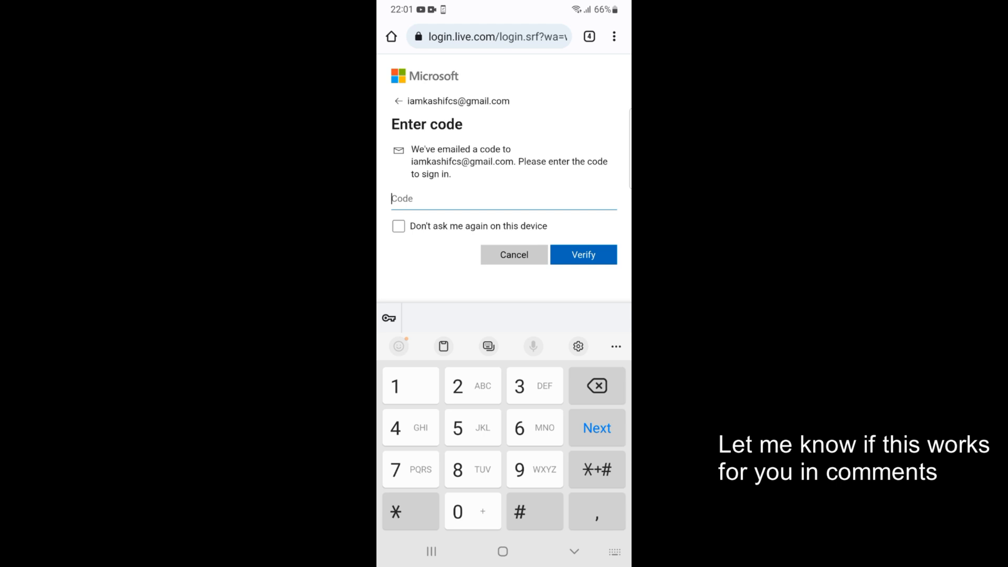
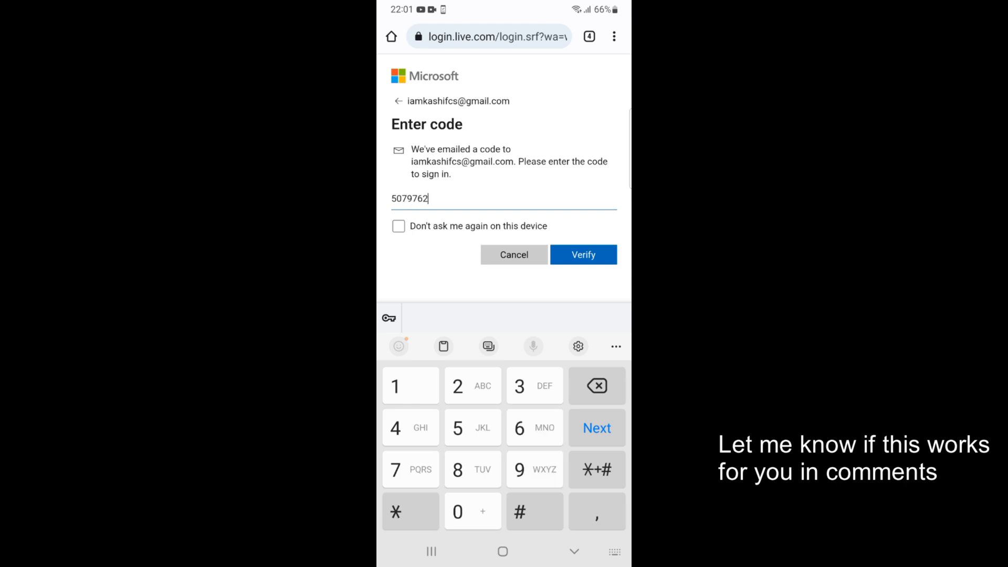
left_click(583, 254)
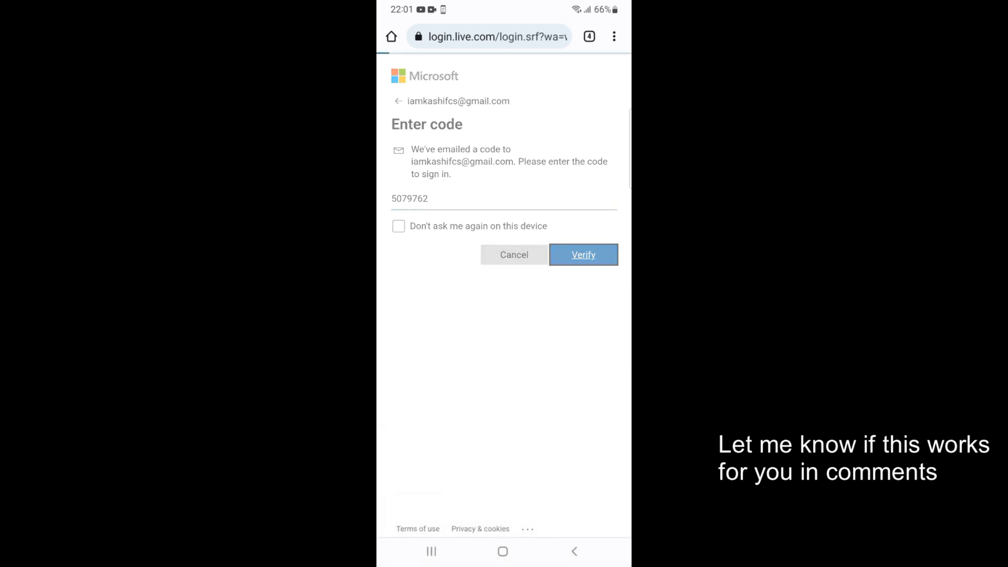
left_click(582, 254)
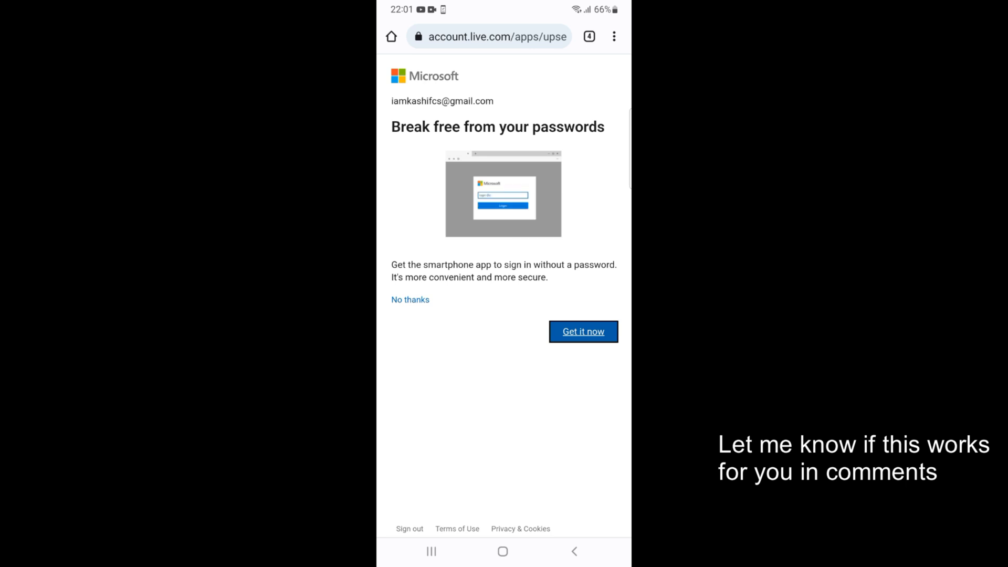
Decline the passwordless app with No thanks and continue past the checklist with Next
left_click(583, 330)
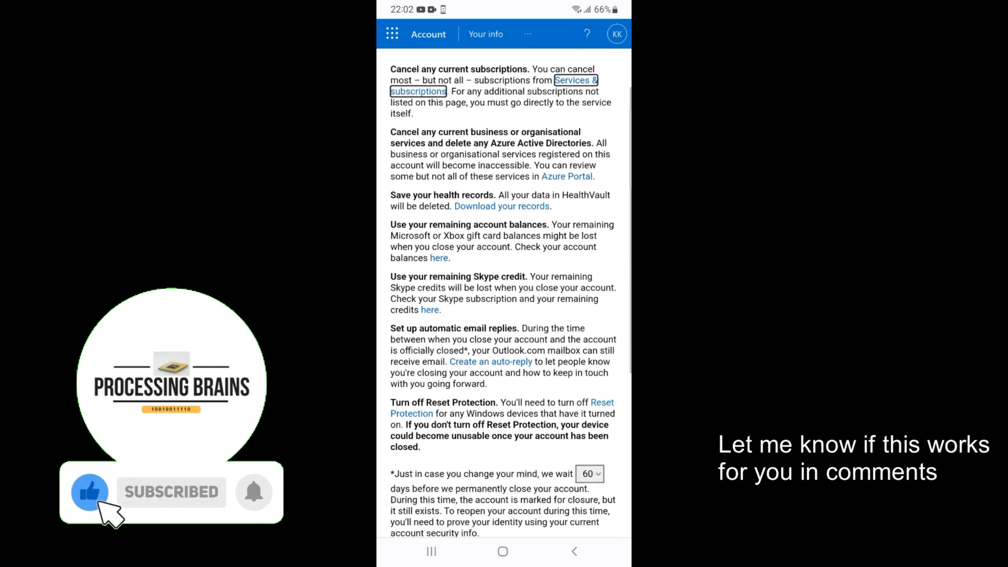
scroll("down", 3)
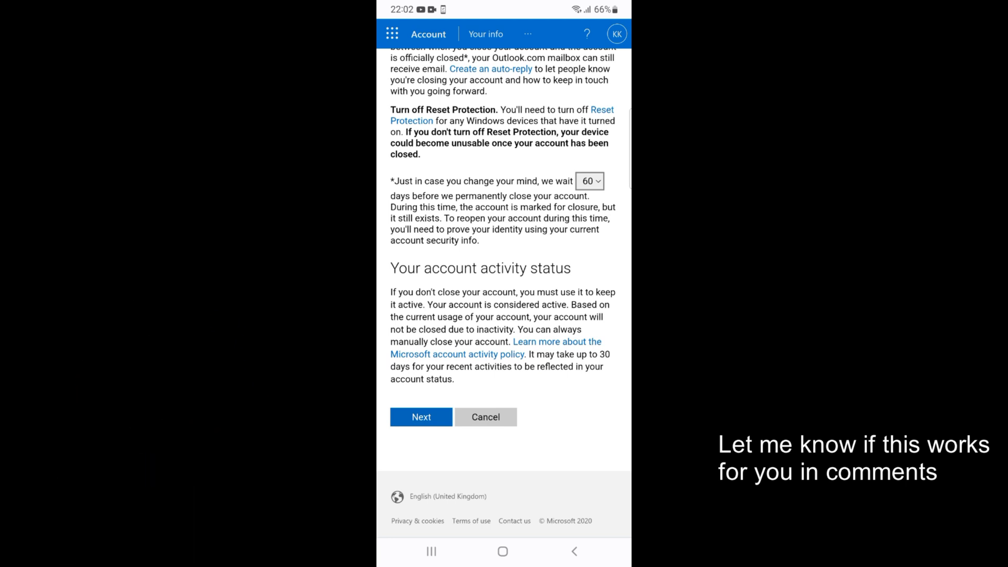
left_click(420, 417)
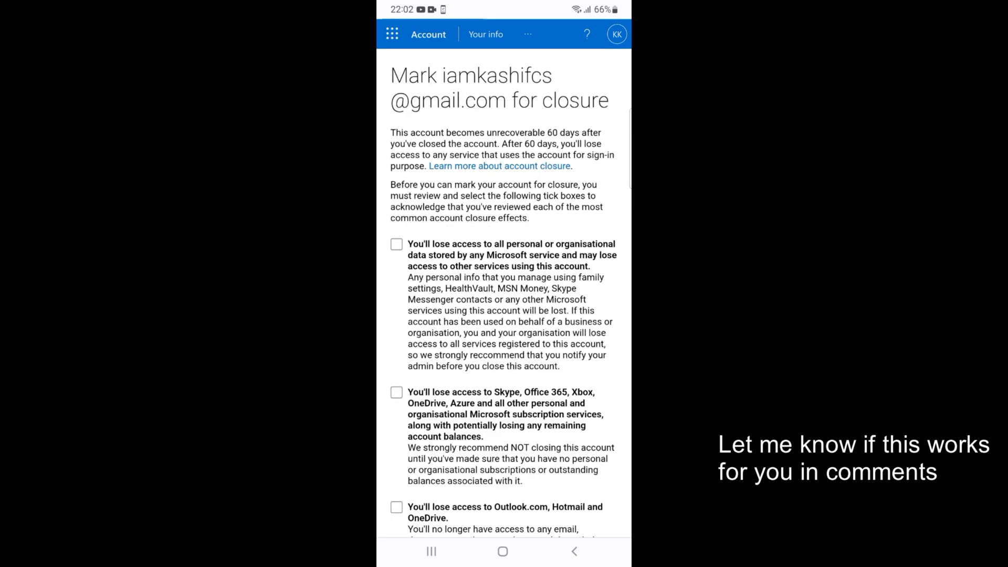
Tick the acknowledgement boxes including Reset Protection and select 'My reason isn't listed'
left_click(396, 245)
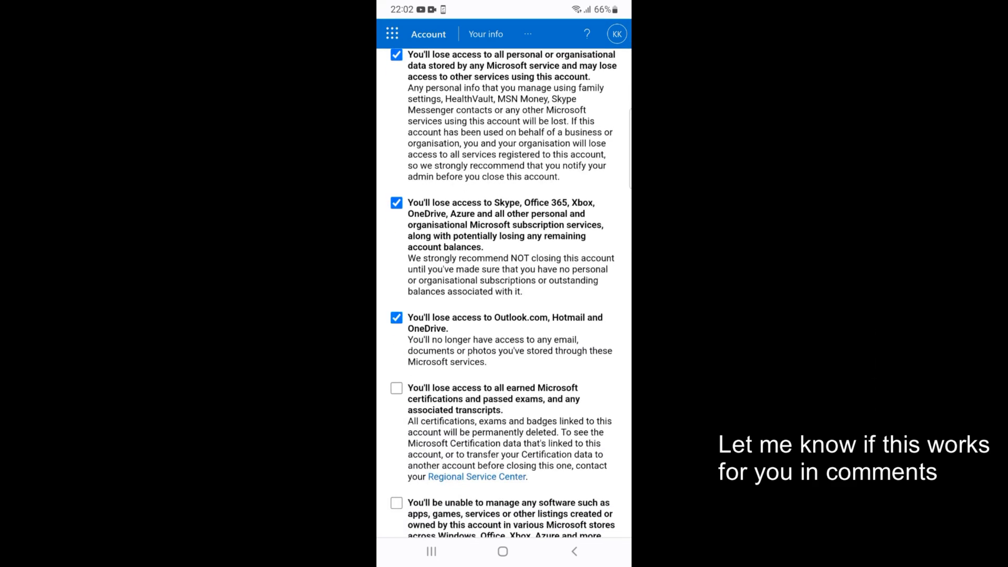
scroll("down", 3)
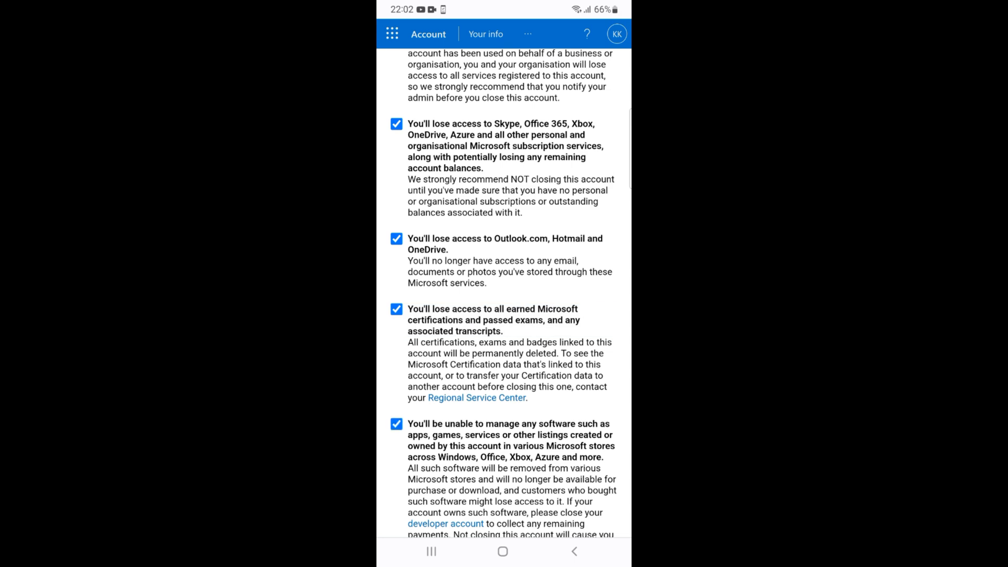
scroll("down", 3)
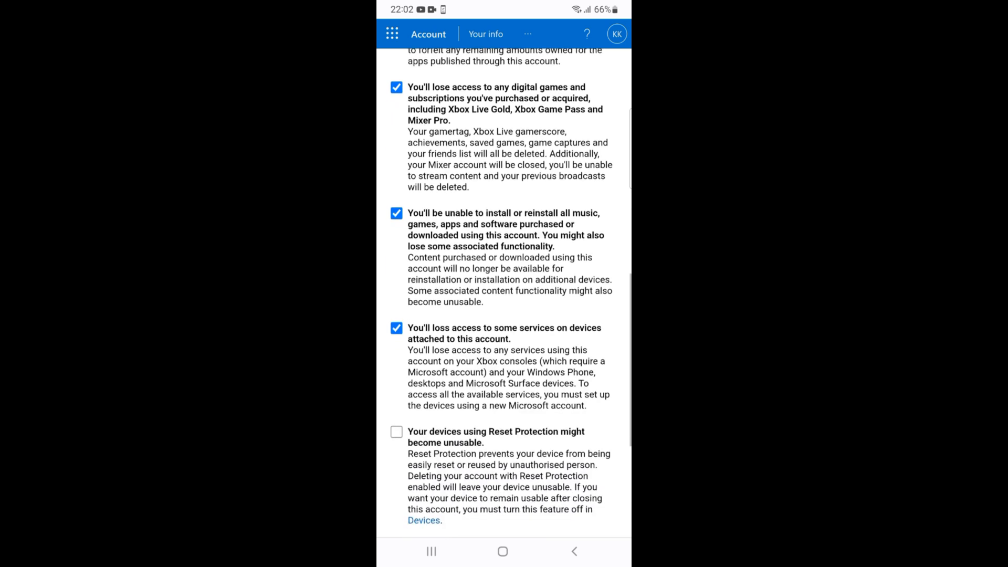
left_click(395, 432)
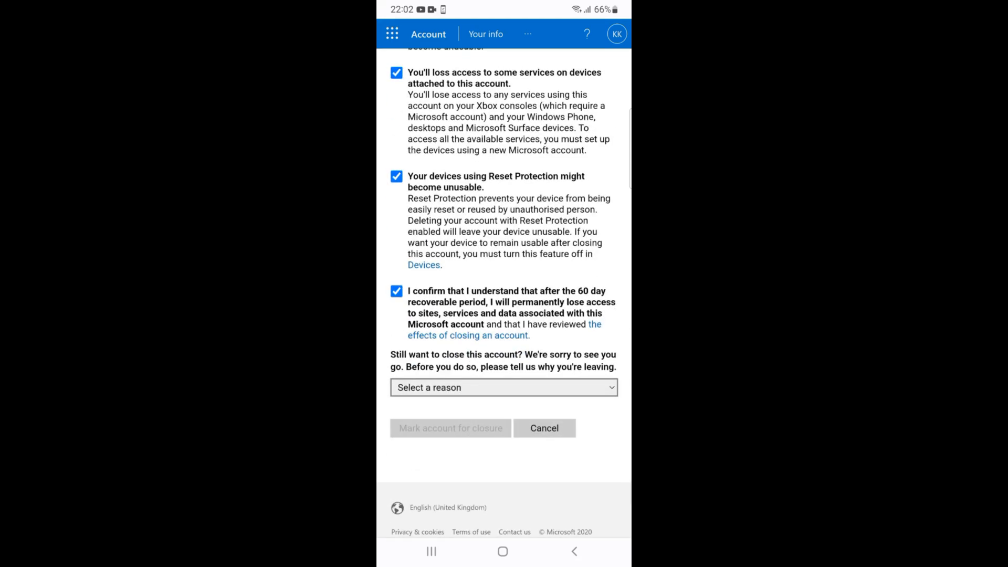
left_click(503, 387)
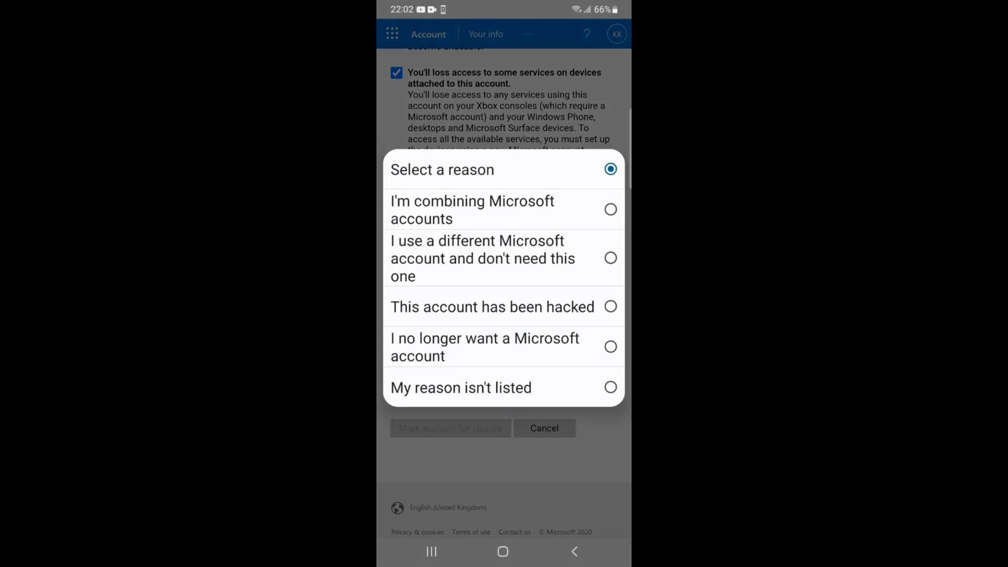
left_click(461, 388)
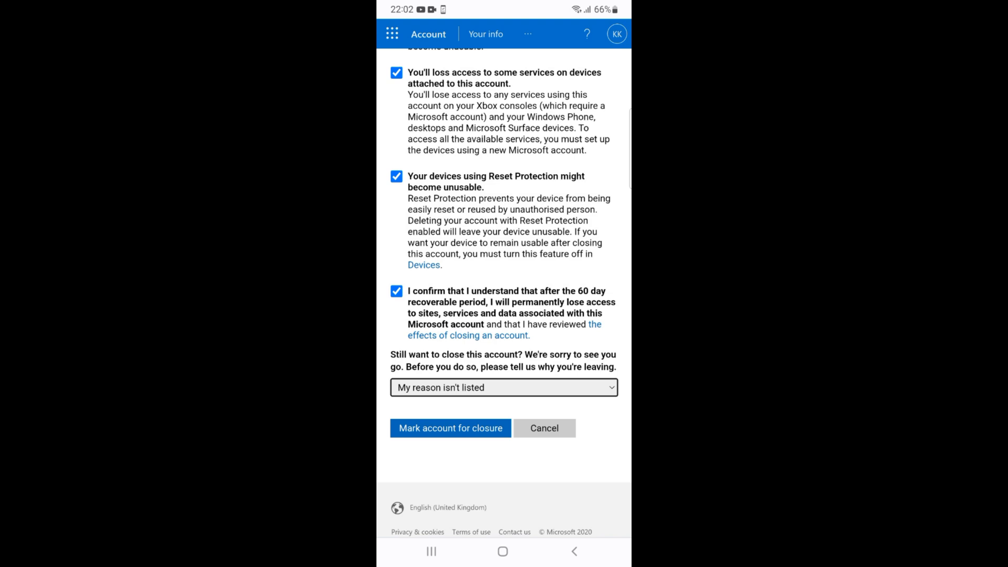